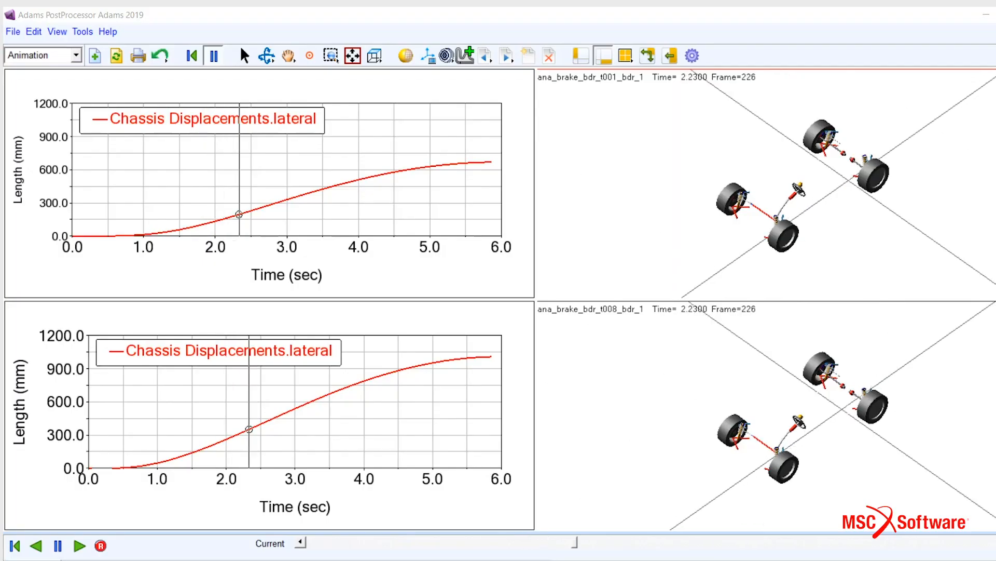
Browse for an additional property file for the rear ride spring and confirm the change.
{"action": "left_click", "coordinate": [80, 545]}
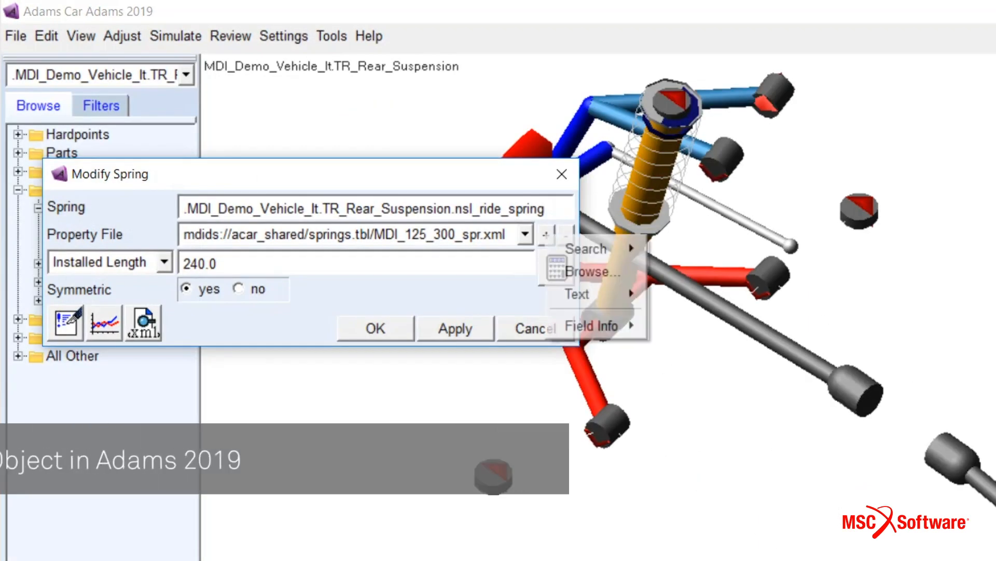
{"action": "left_click", "coordinate": [593, 271]}
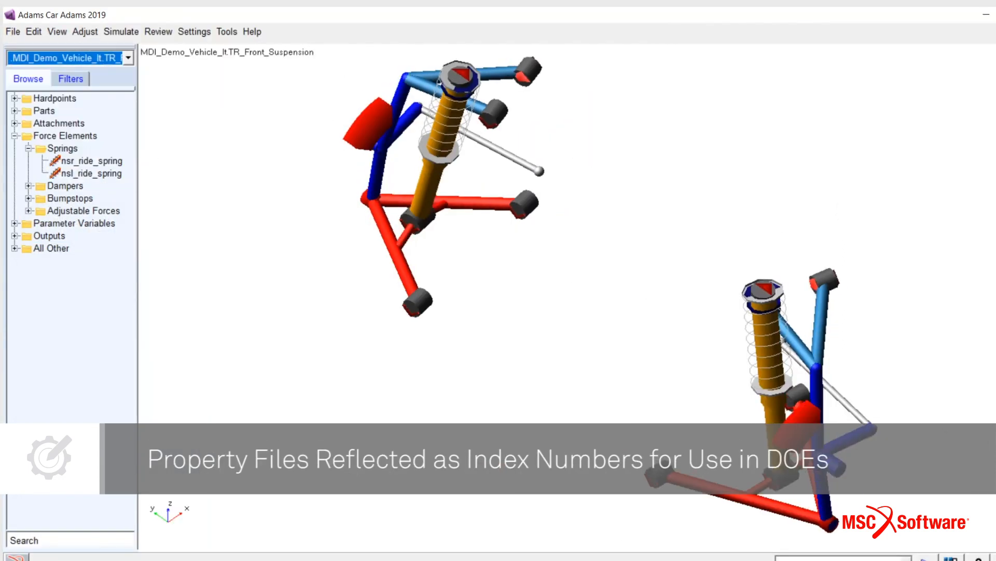
Assign damper_nonlinear_gas_preload.xml to dal_ride_damper and apply it.
{"action": "left_click", "coordinate": [41, 161]}
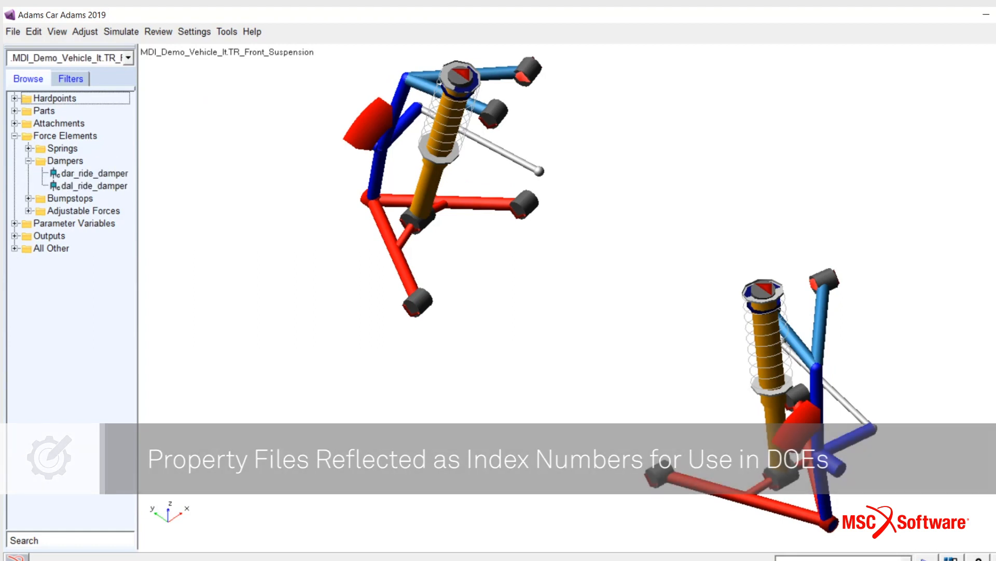
{"action": "double_click", "coordinate": [94, 186]}
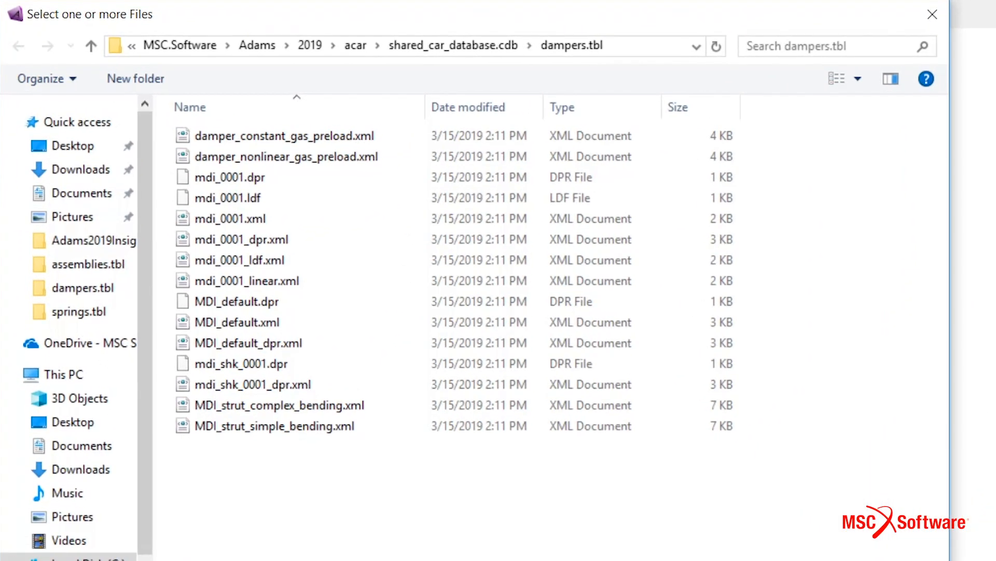
{"action": "left_click", "coordinate": [287, 157]}
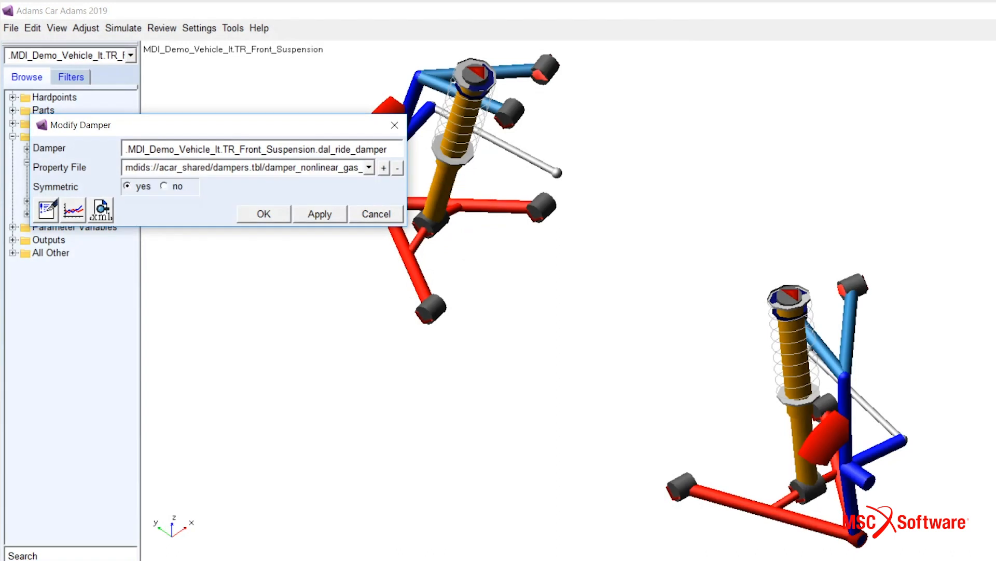
{"action": "left_click", "coordinate": [262, 213]}
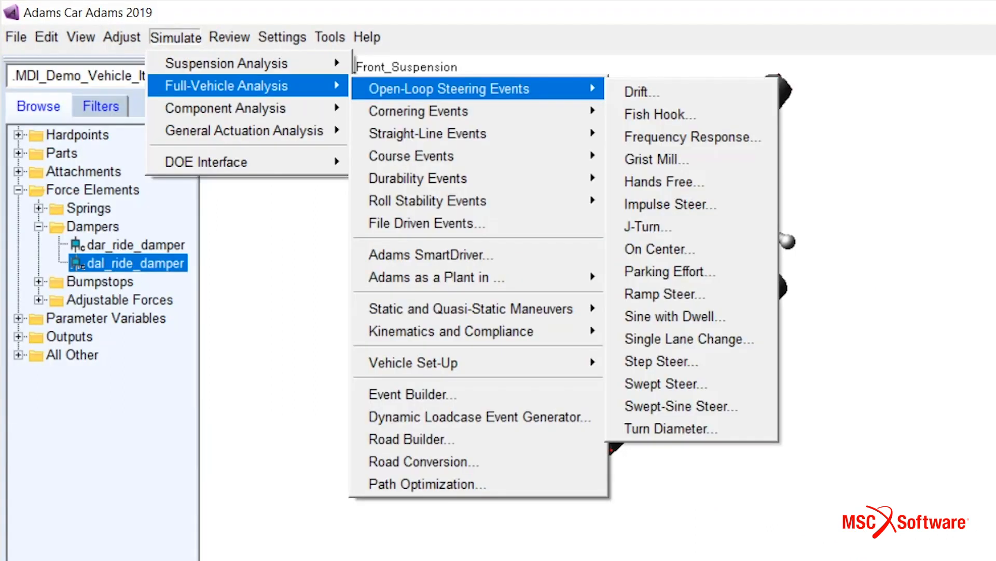
Create a Swept Steer event and a Straight-Line Braking event for the full vehicle.
{"action": "left_click", "coordinate": [665, 383]}
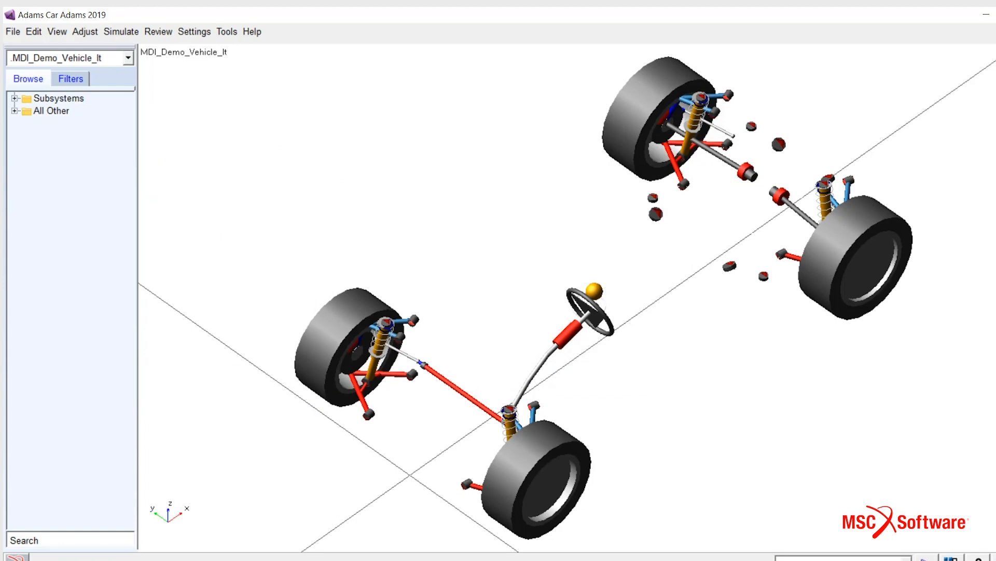
{"action": "left_click", "coordinate": [120, 31]}
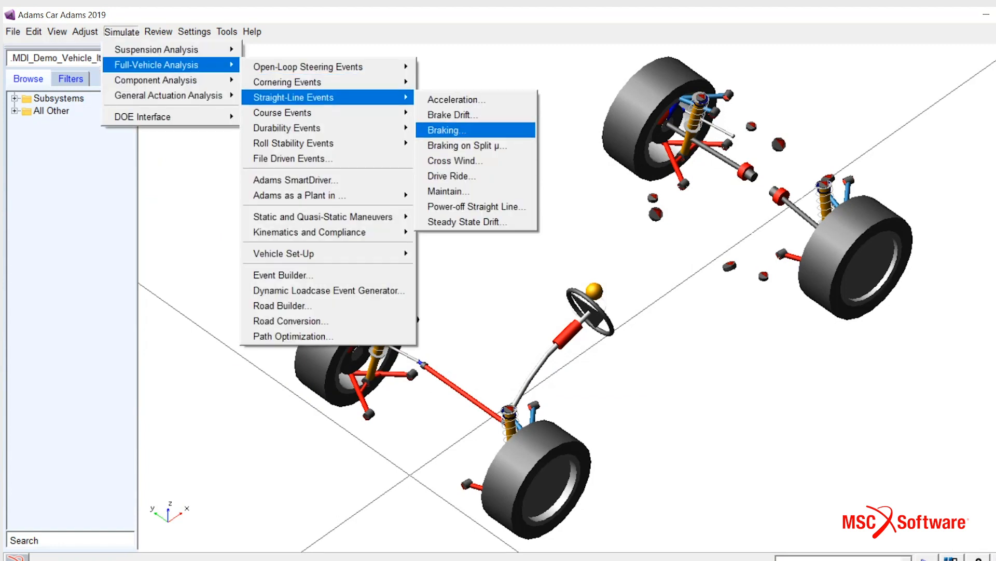
{"action": "left_click", "coordinate": [451, 116]}
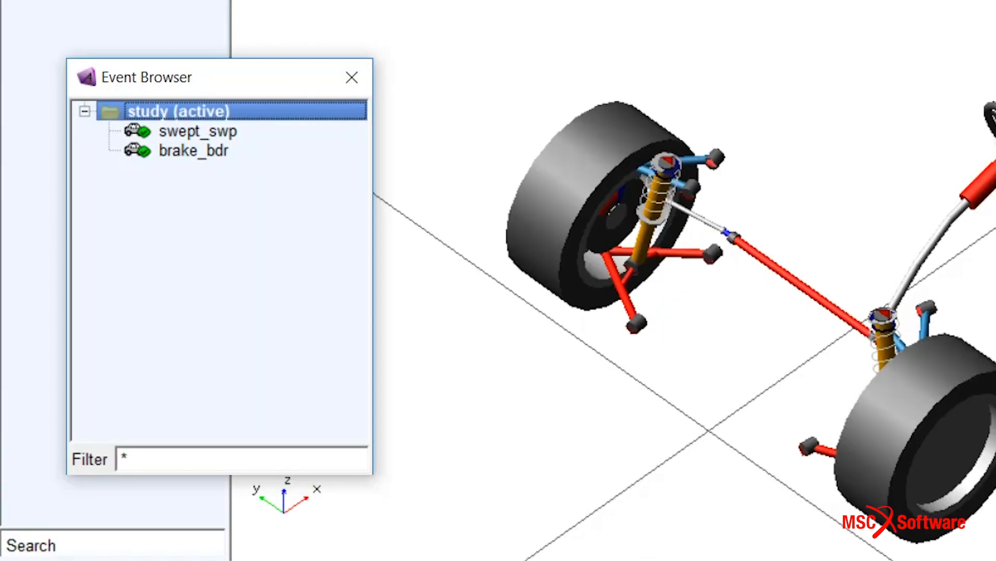
Inspect the study set holding the swept_swp and brake_bdr events in the Event Browser.
{"action": "right_click", "coordinate": [177, 111]}
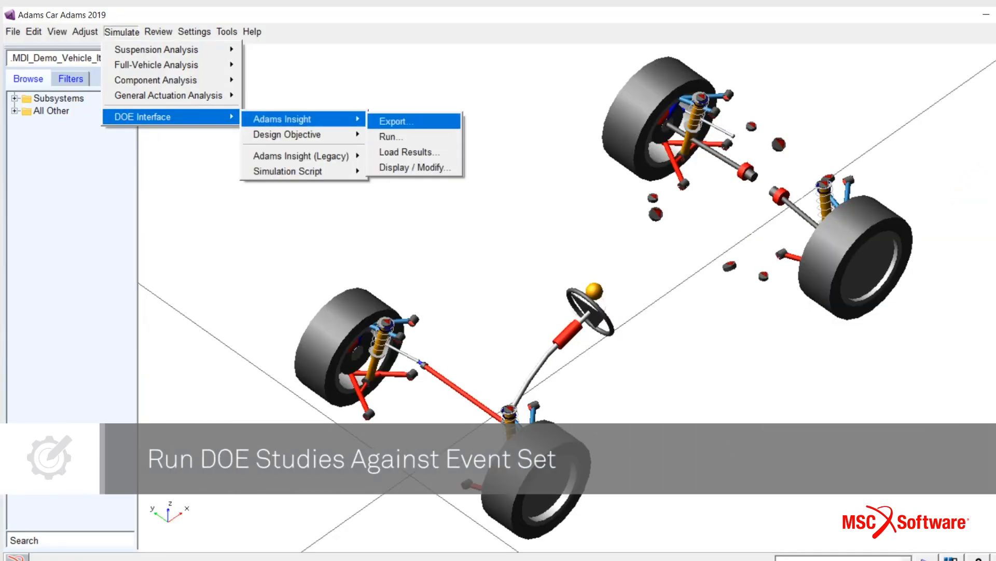
Export the event set to Adams Insight and enter the experiment path 'C:\Users\hgokula\OneDrive - MSC Software'.
{"action": "left_click", "coordinate": [395, 121]}
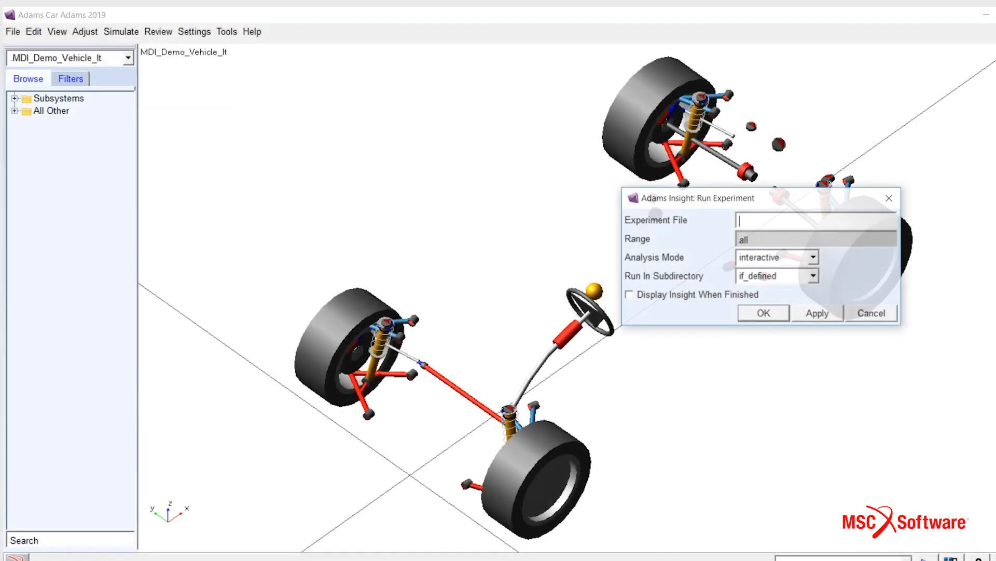
{"action": "type", "text": "C:\\Users\\hgokula\\OneDrive - MSC Software"}
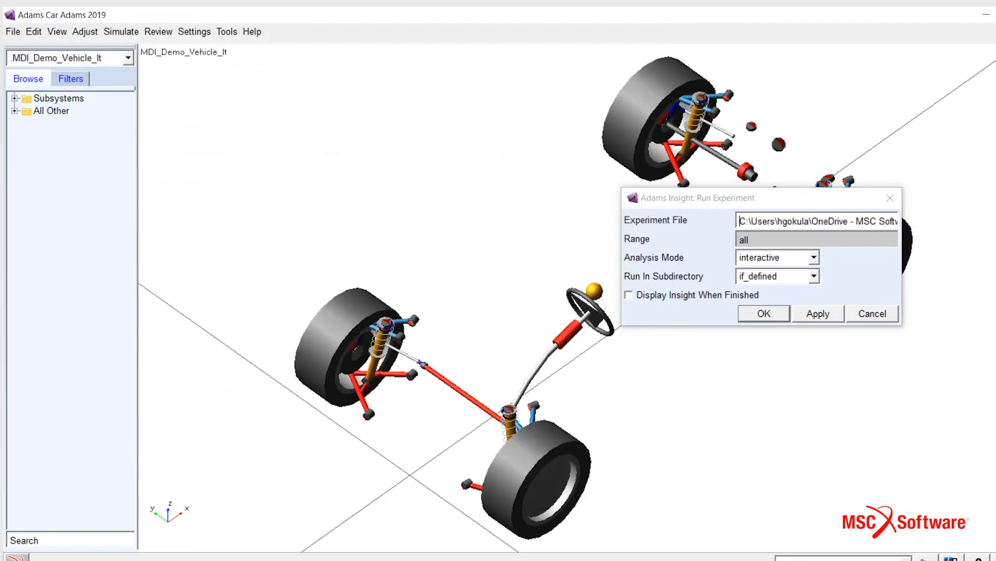